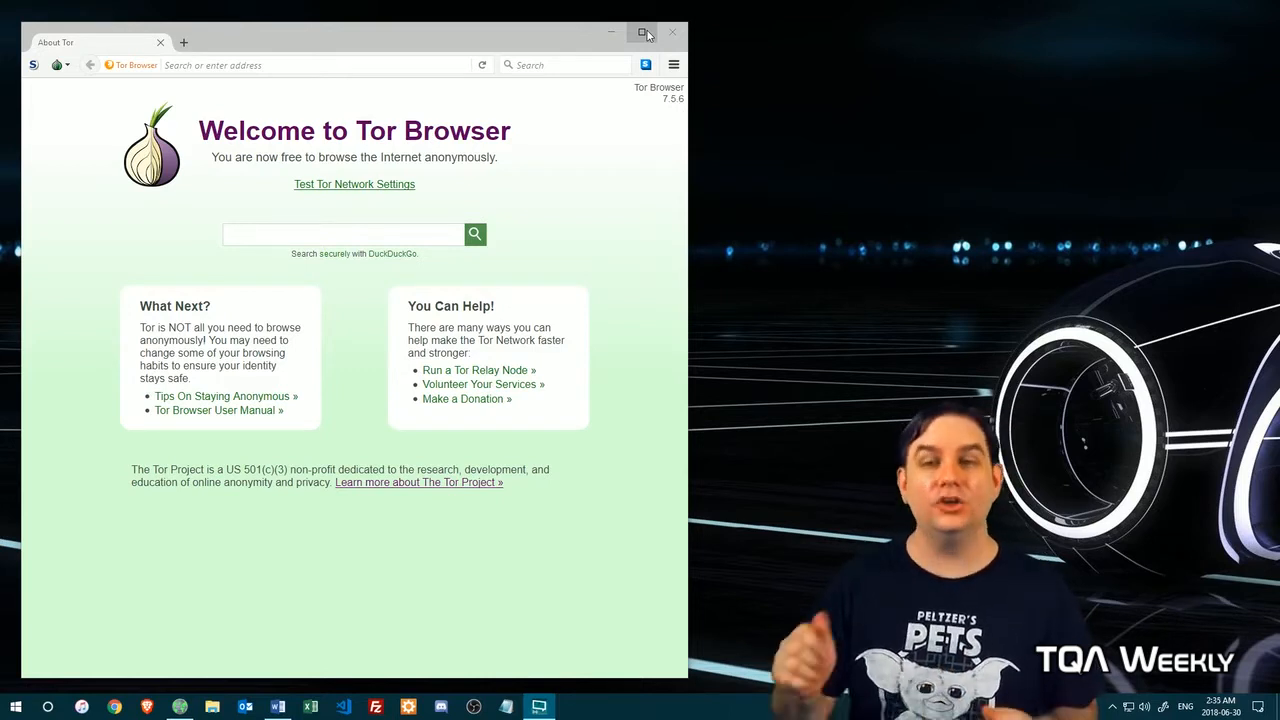
mouse_move(646, 65)
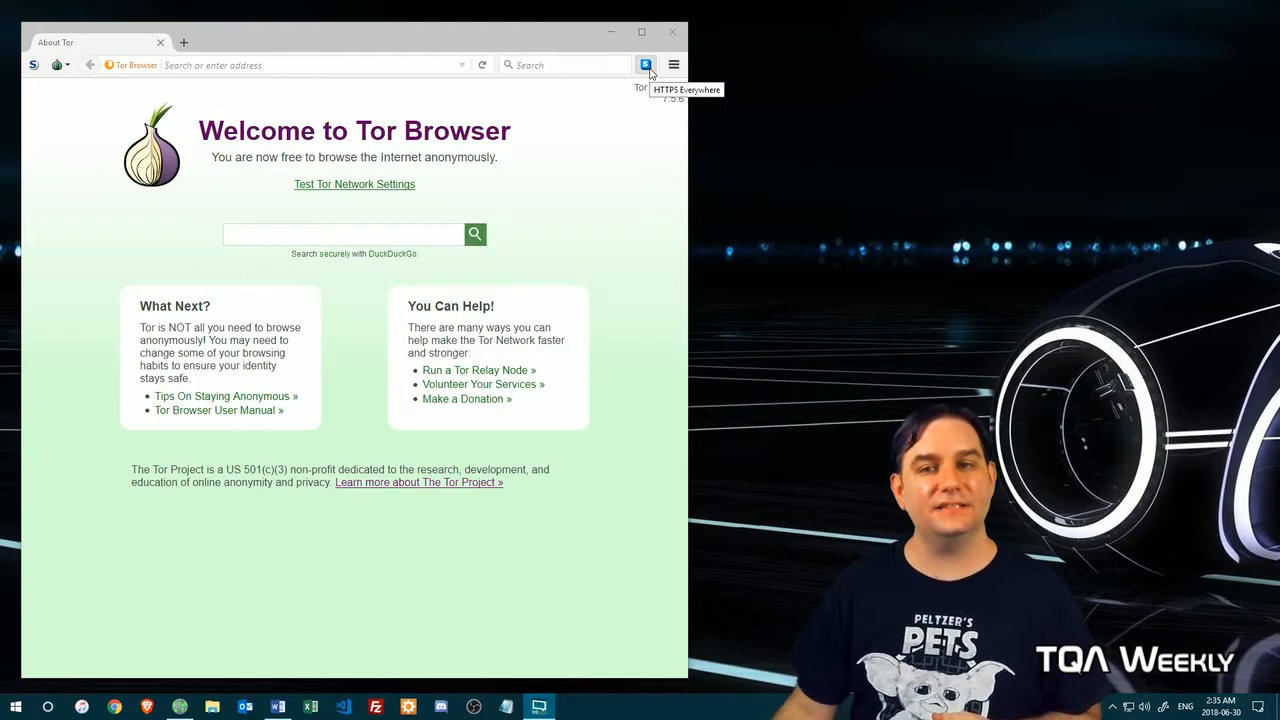
- Glance at the HTTPS Everywhere settings, dismiss them, then bring up the main menu
click(645, 65)
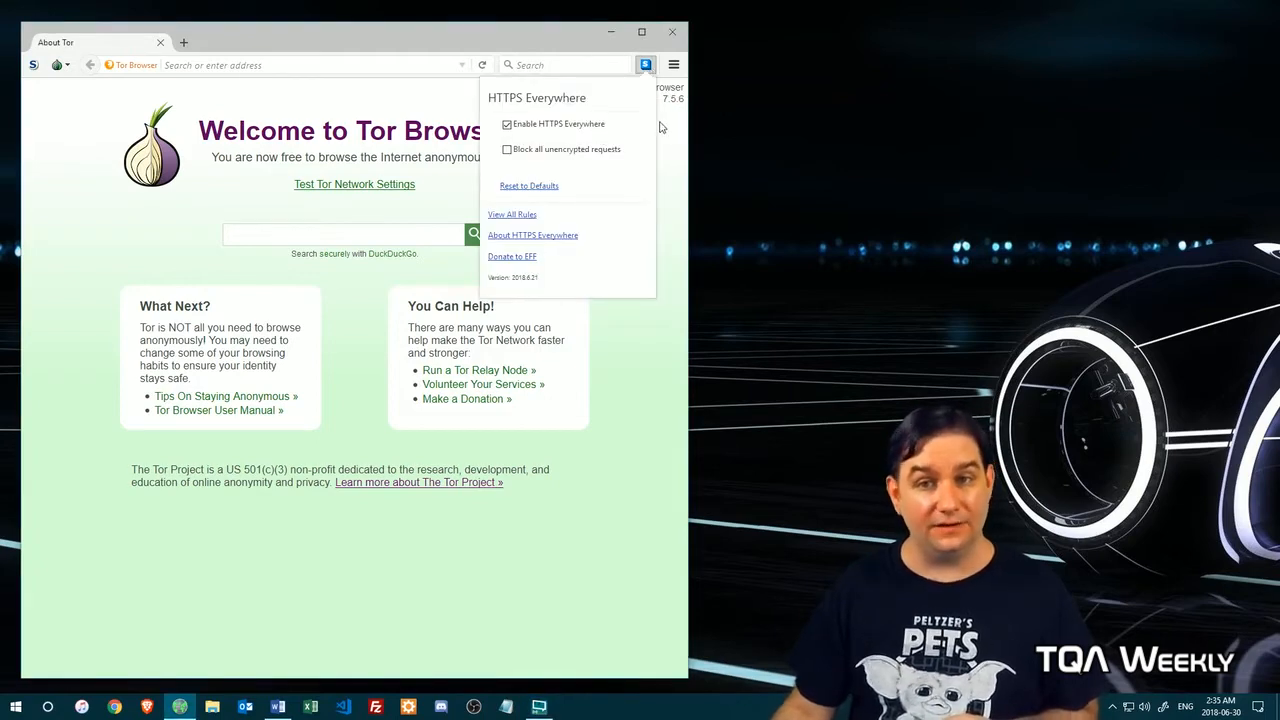
click(33, 65)
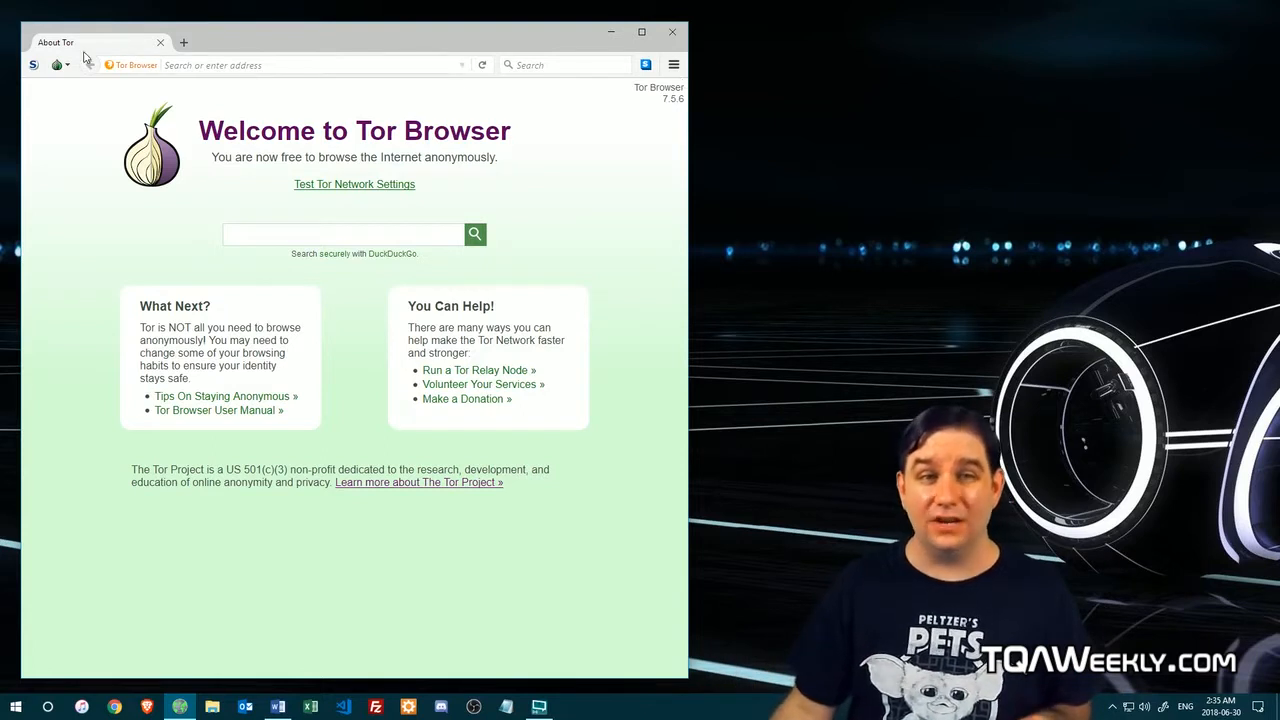
click(33, 64)
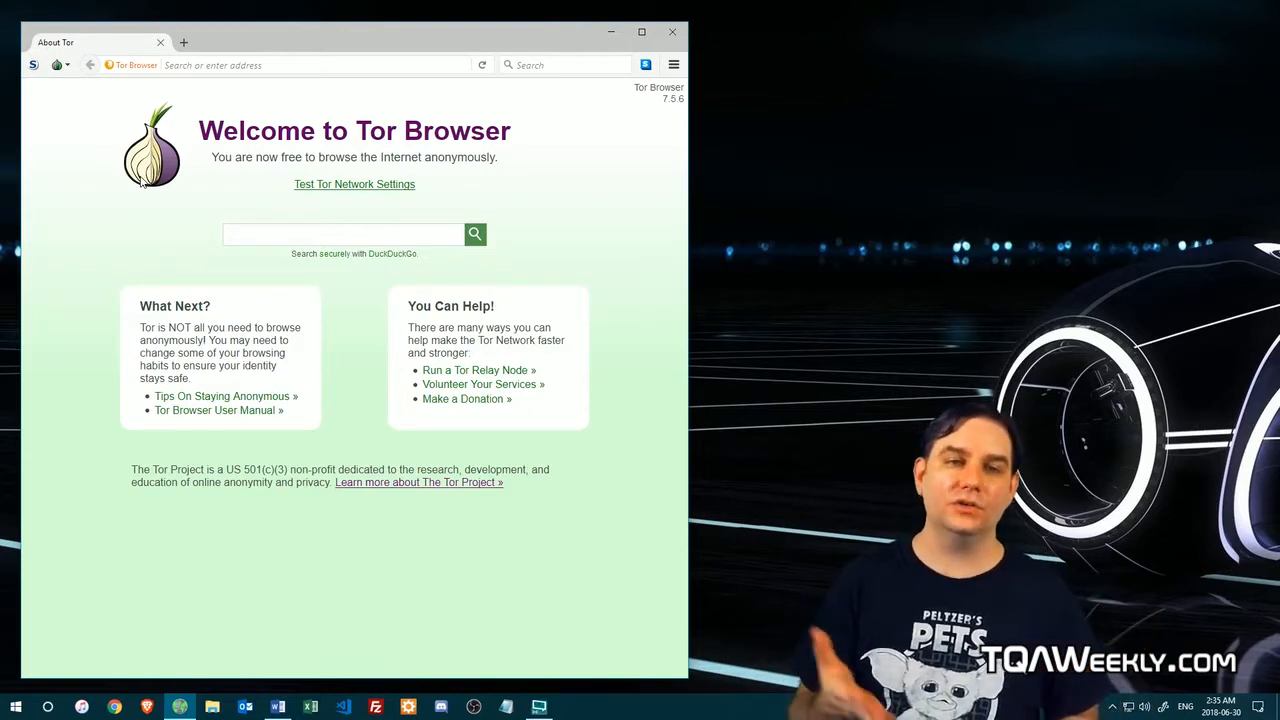
mouse_move(77, 153)
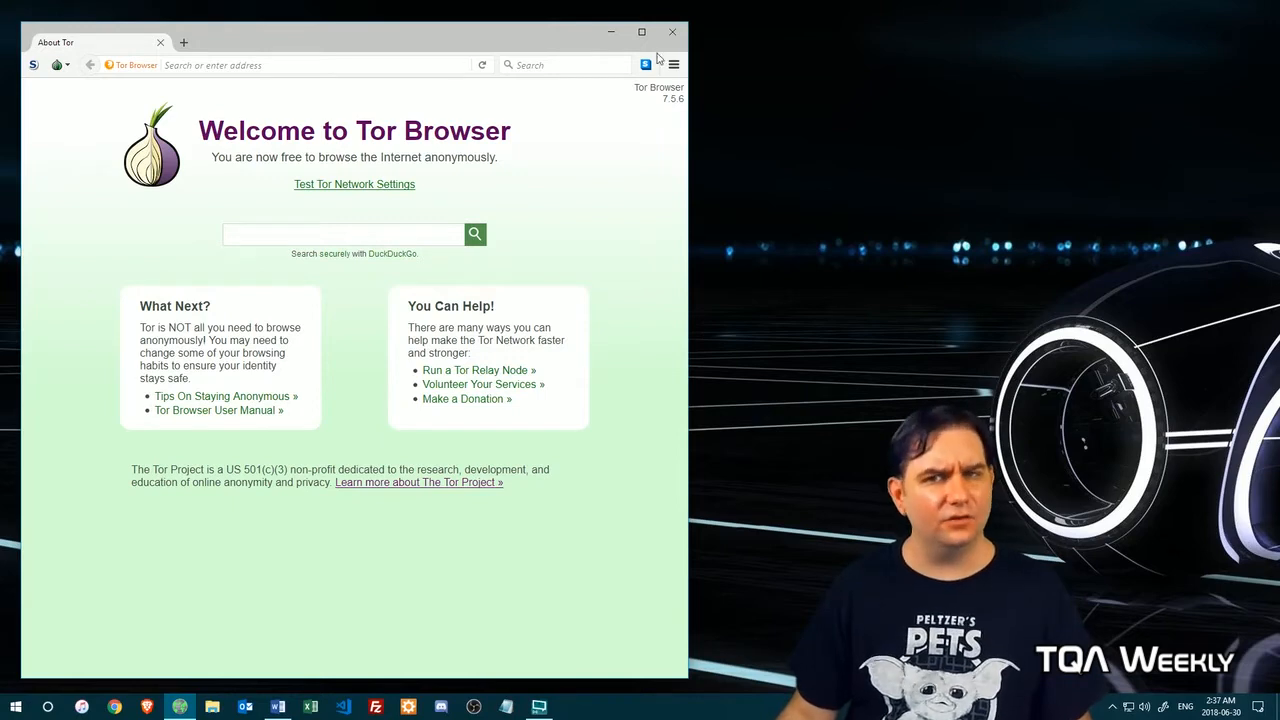
click(673, 64)
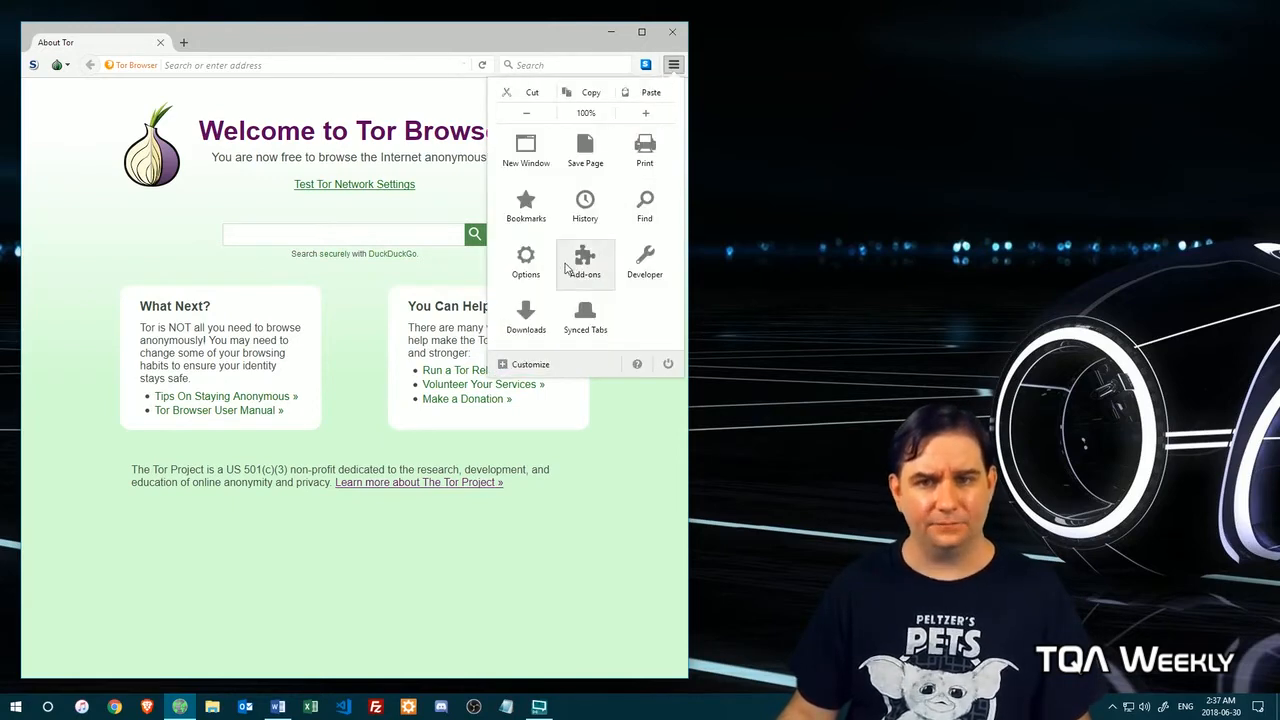
- Open Options and view the Privacy category's tracking, history and cookie settings
click(525, 260)
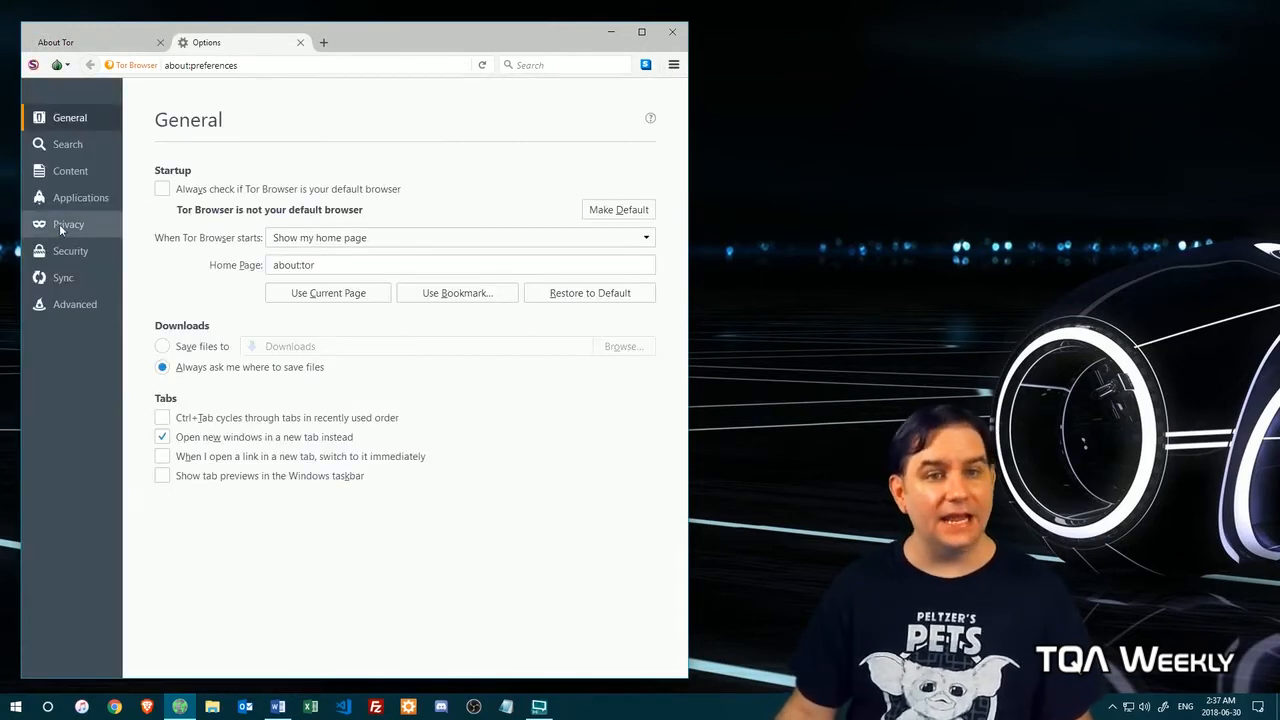
click(68, 224)
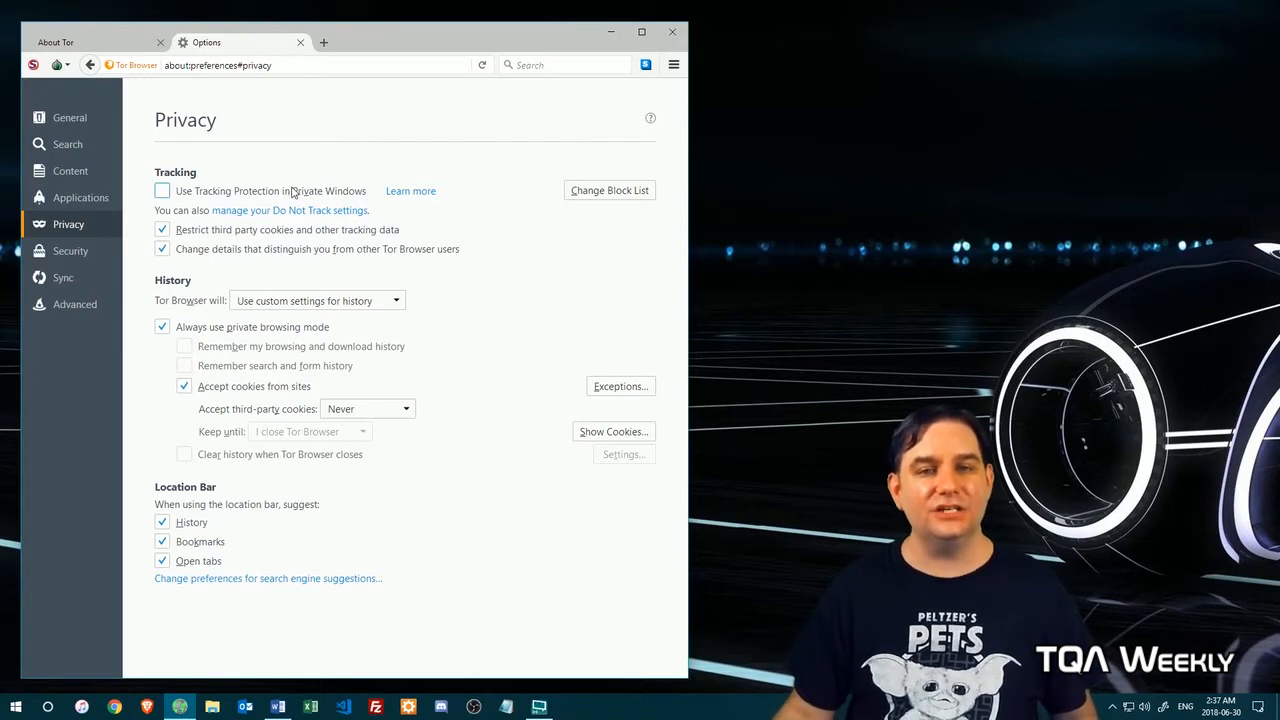
mouse_move(330, 87)
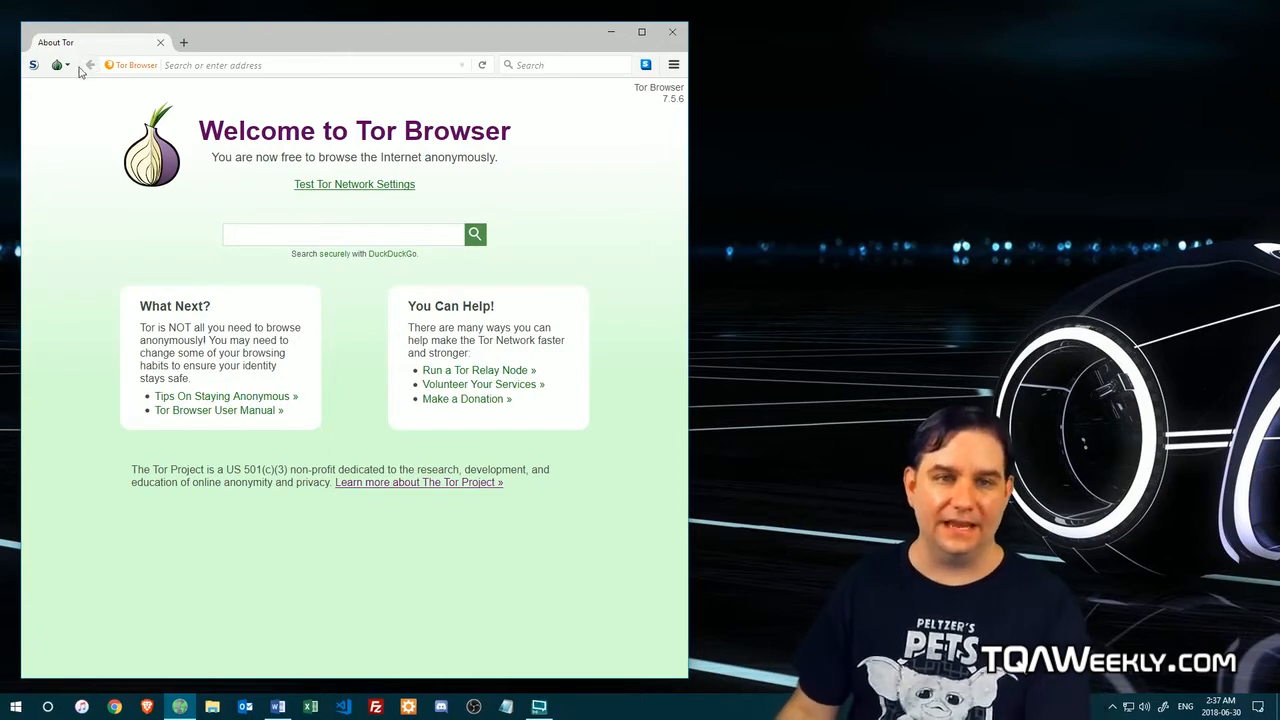
mouse_move(58, 64)
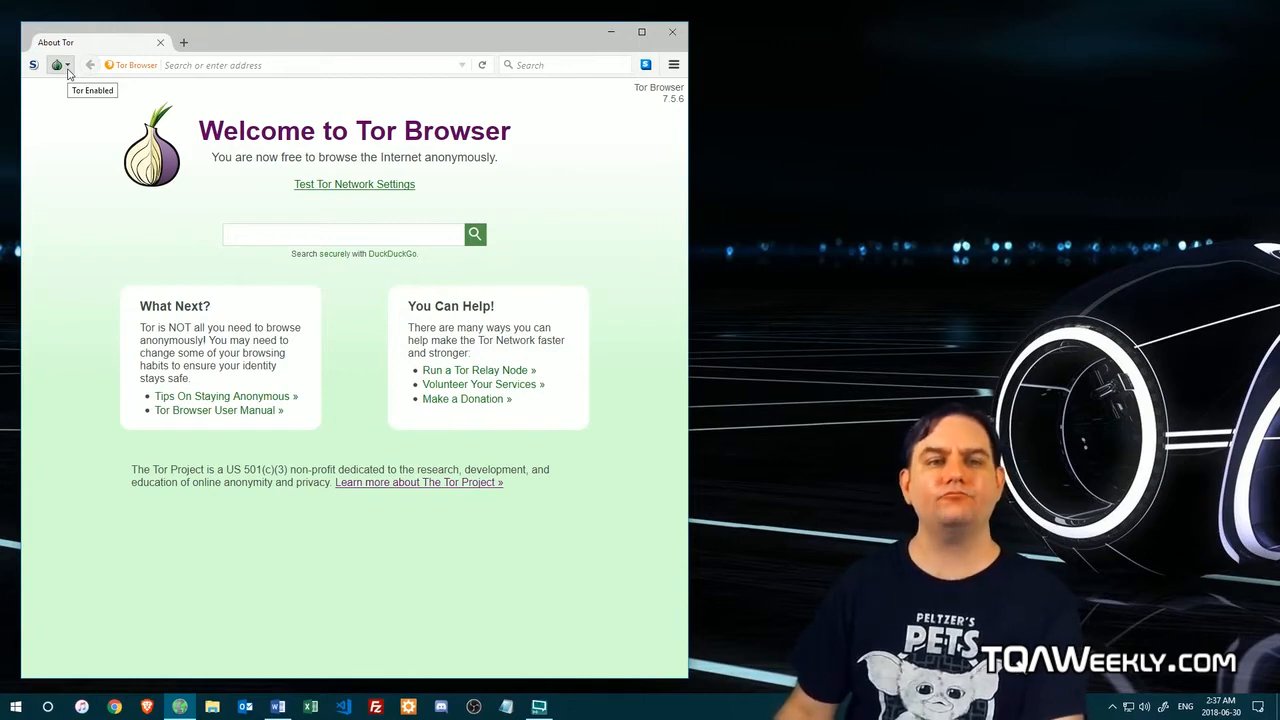
- Open Tor Network Settings from the onion menu and browse built-in bridges, keeping obfs4
click(57, 64)
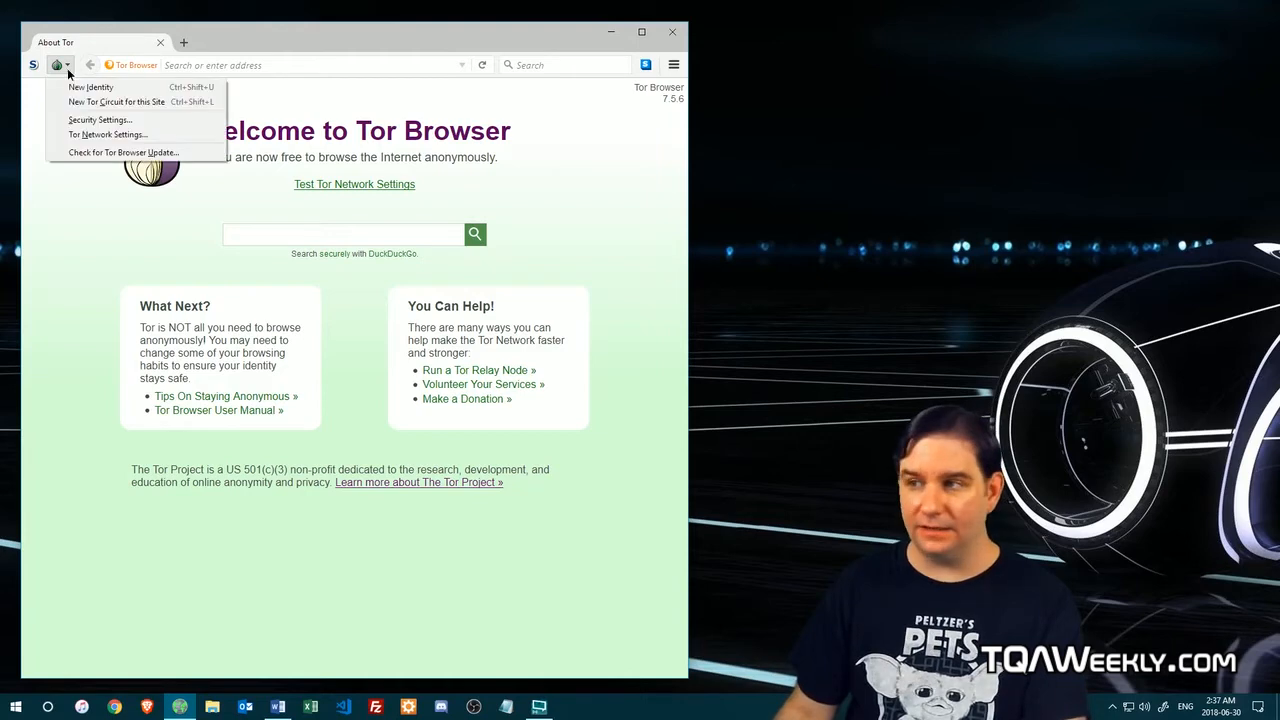
mouse_move(107, 134)
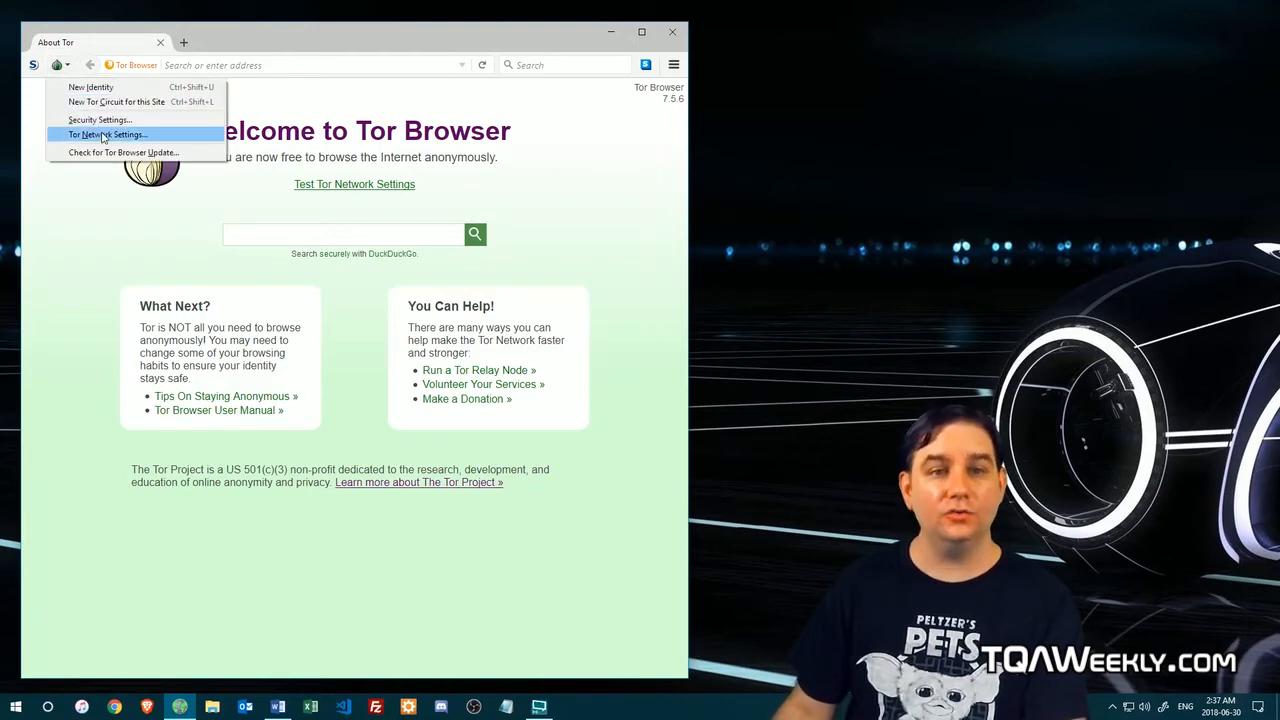
click(105, 134)
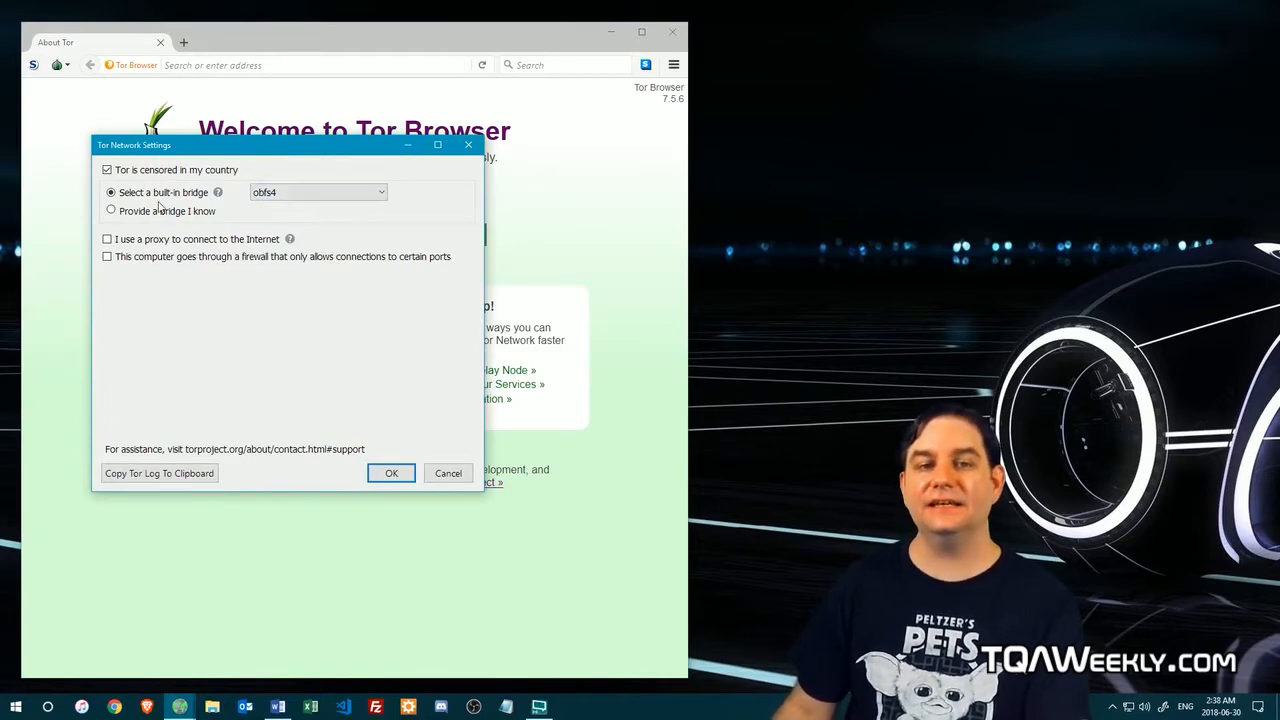
click(318, 192)
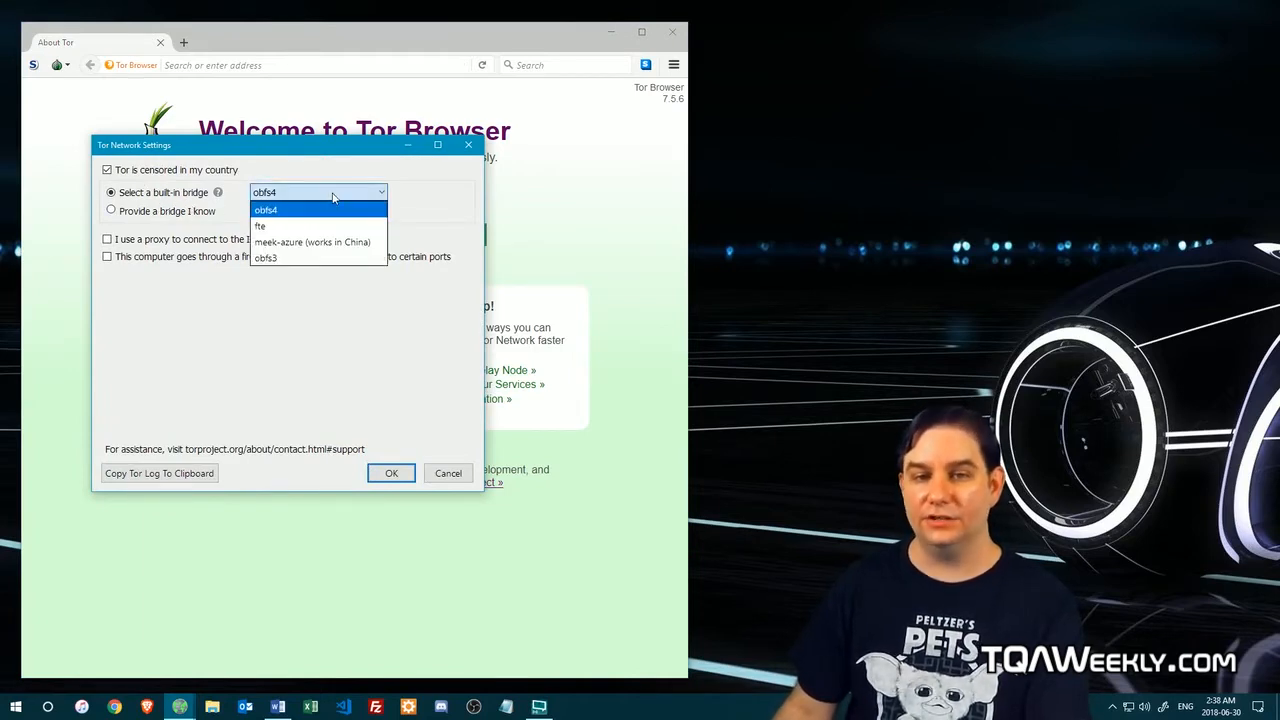
mouse_move(428, 187)
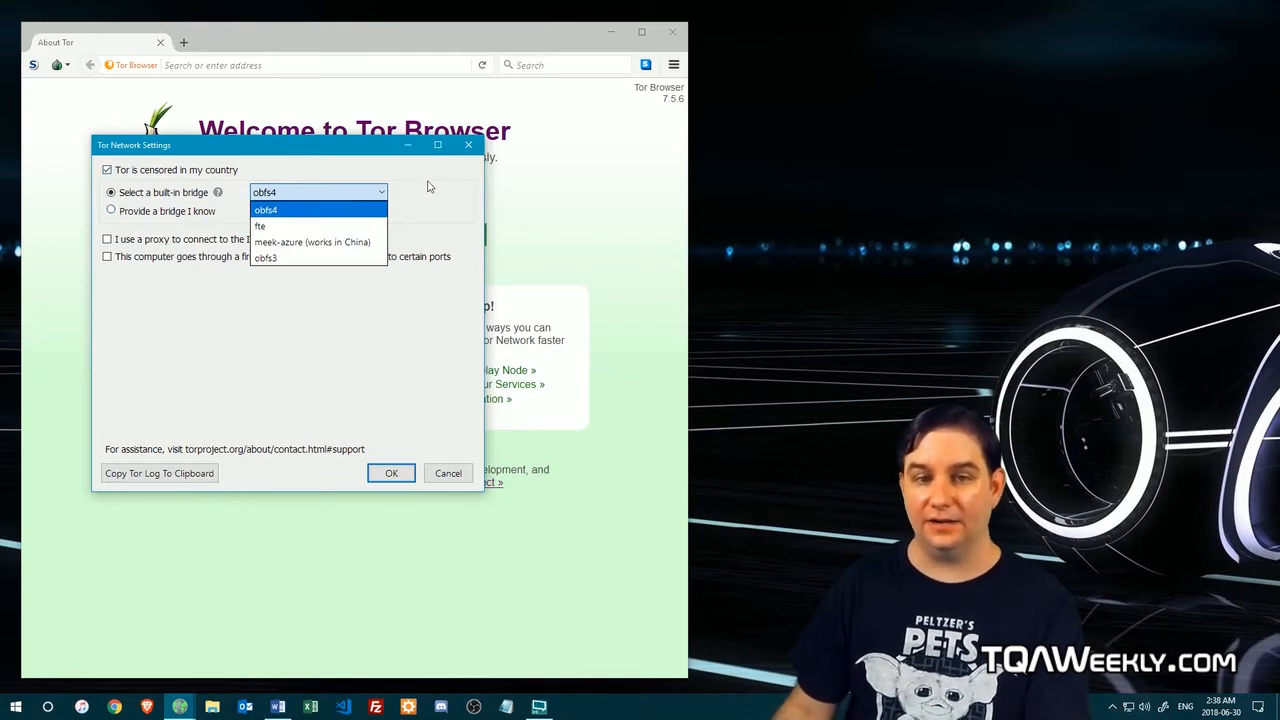
click(266, 209)
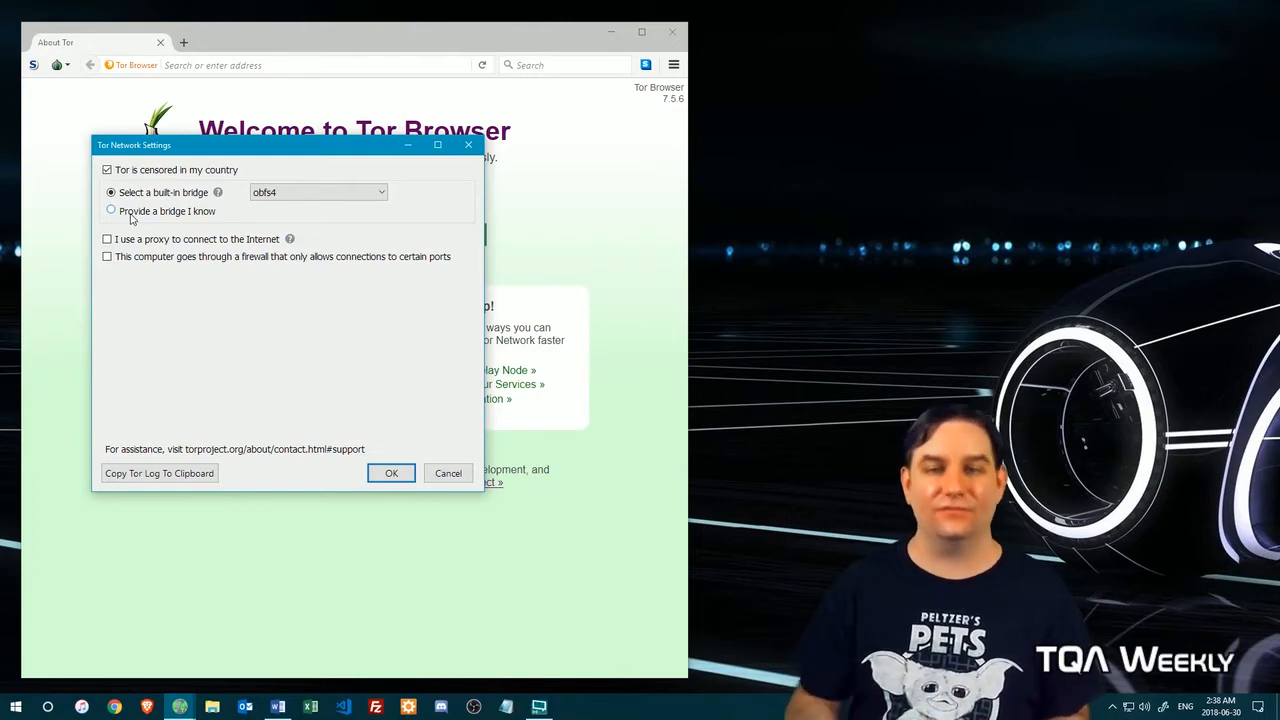
mouse_move(316, 325)
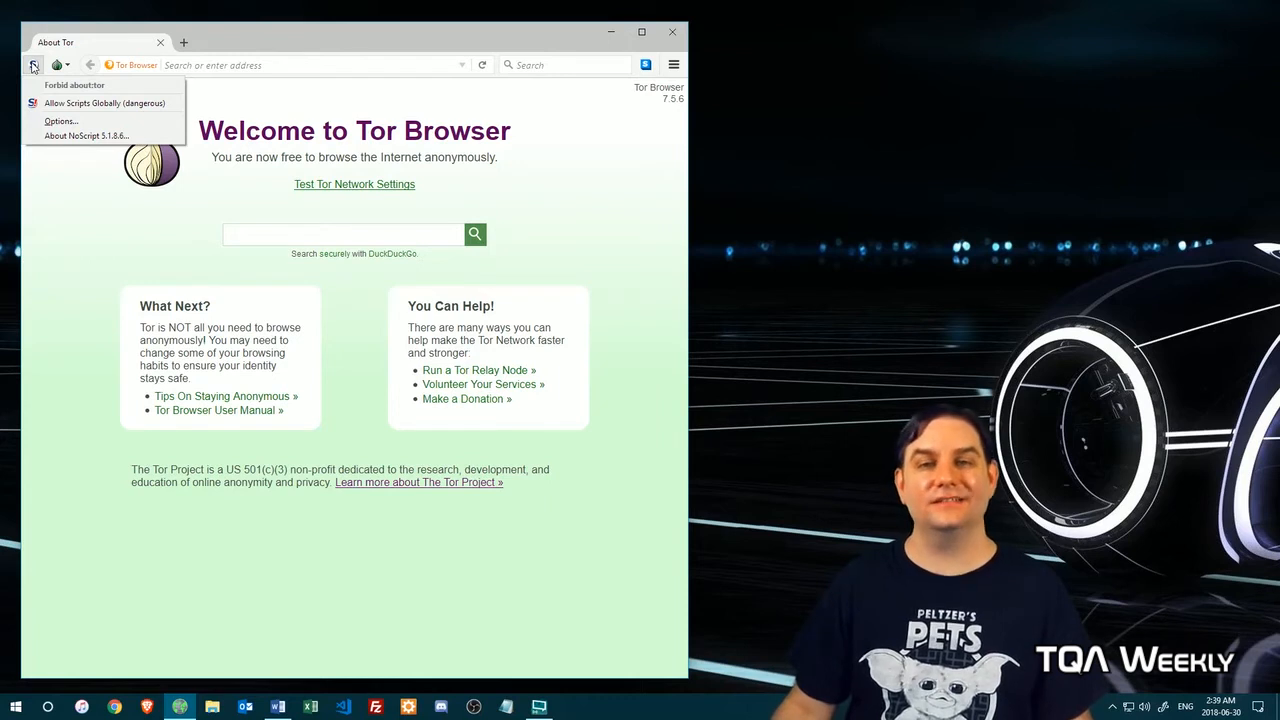
click(565, 135)
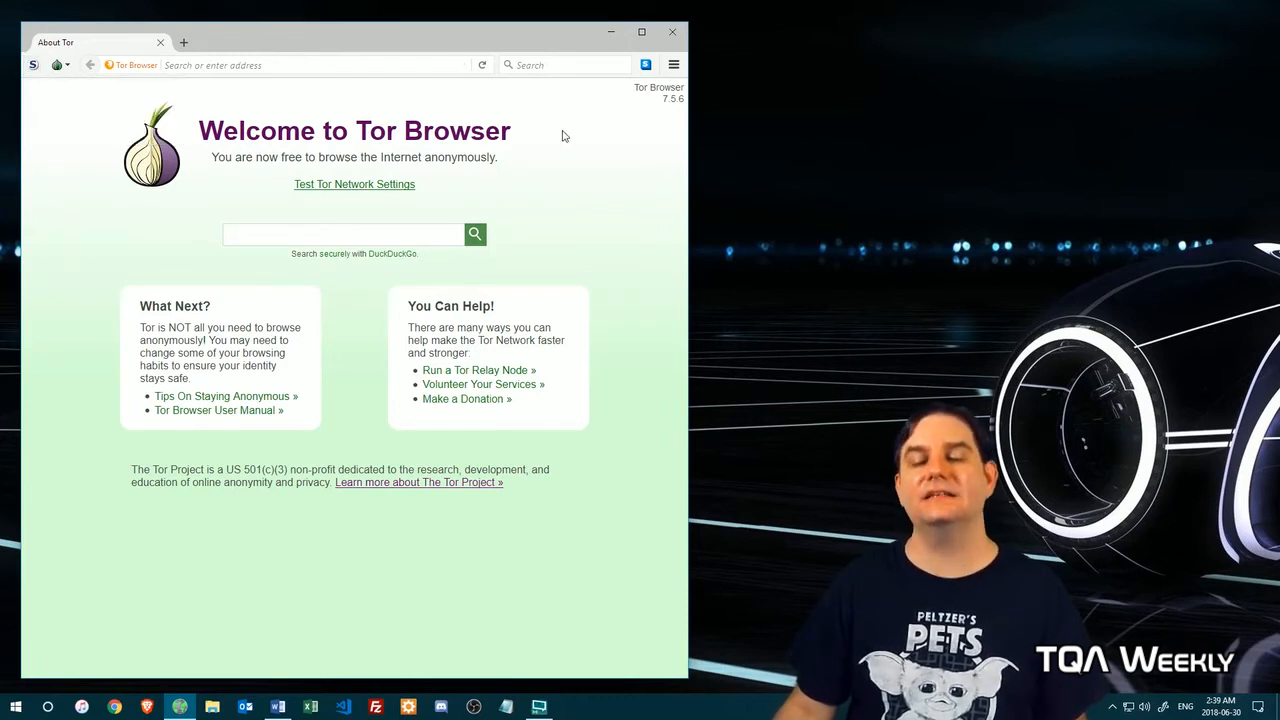